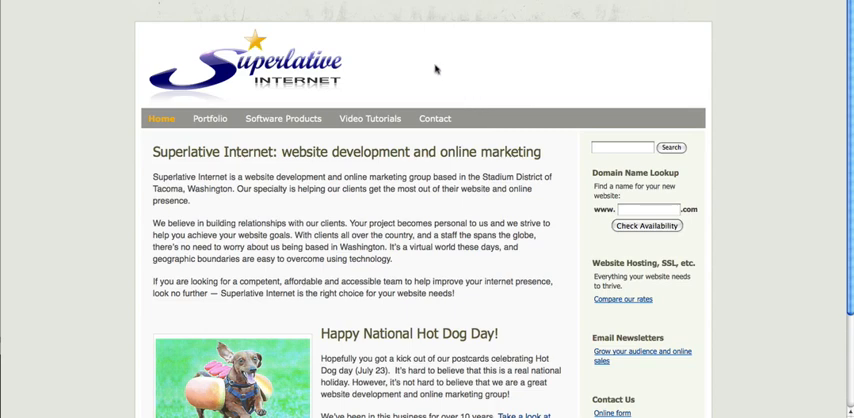
{"action": "mouse_move", "coordinate": [314, 10]}
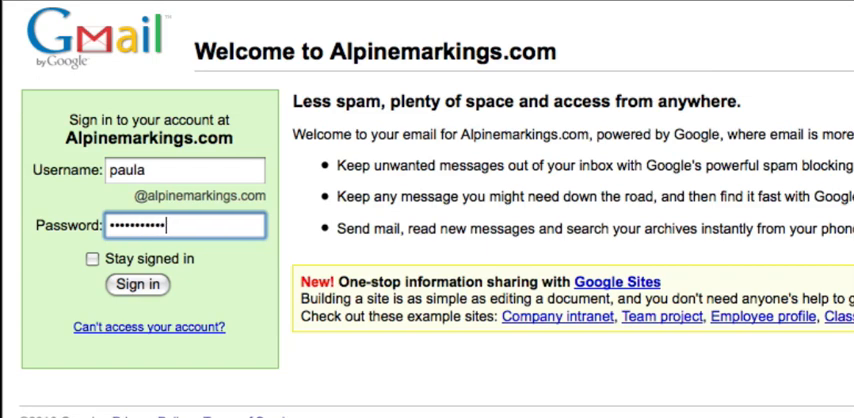
Step: Sign in to the company Gmail account and show the Spam folder
{"action": "left_click", "coordinate": [136, 284]}
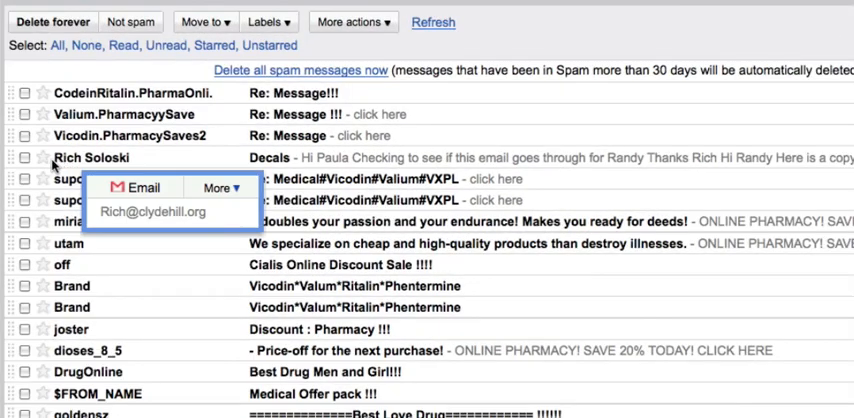
Step: Select the Decals message and mark it Not spam so it returns to the inbox
{"action": "left_click", "coordinate": [22, 156]}
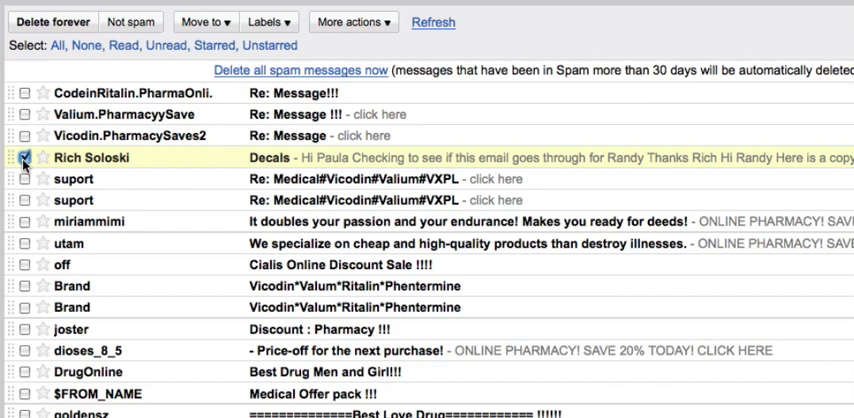
{"action": "left_click", "coordinate": [20, 156]}
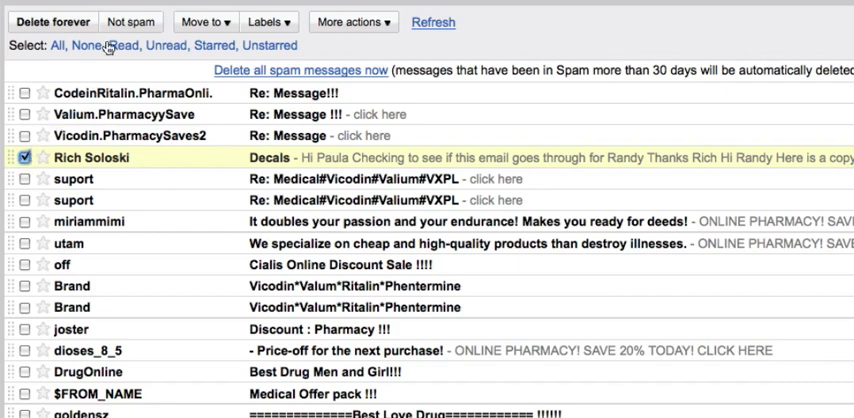
{"action": "left_click", "coordinate": [104, 22]}
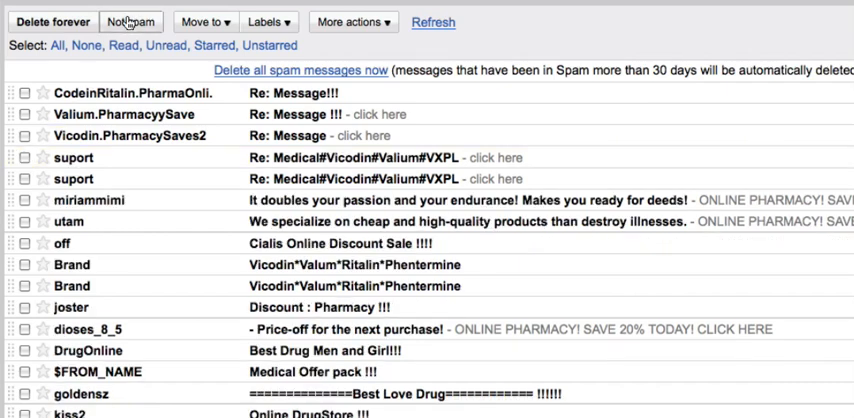
{"action": "left_click", "coordinate": [130, 20]}
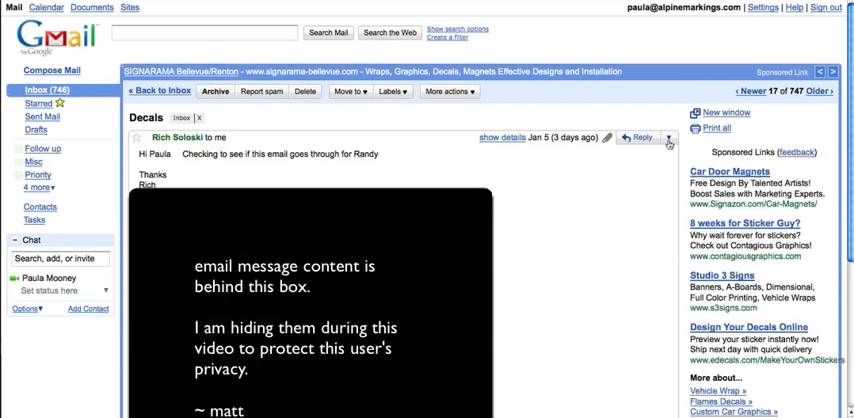
Step: Add the Decals sender to the Contacts list from the Reply dropdown, then show the Inbox
{"action": "left_click", "coordinate": [668, 136]}
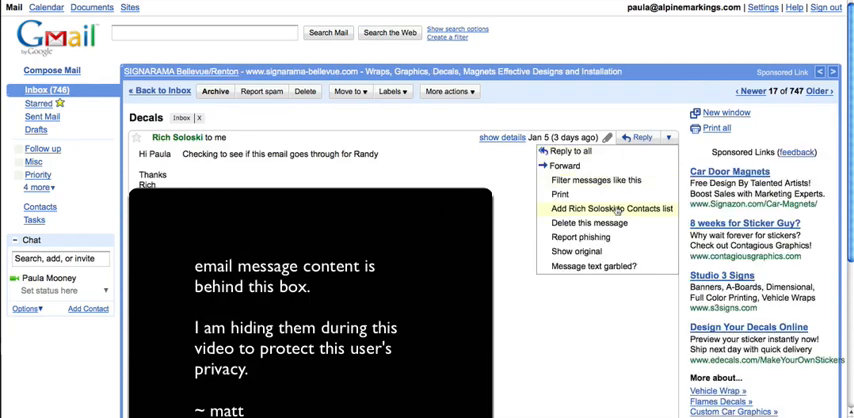
{"action": "left_click", "coordinate": [604, 208]}
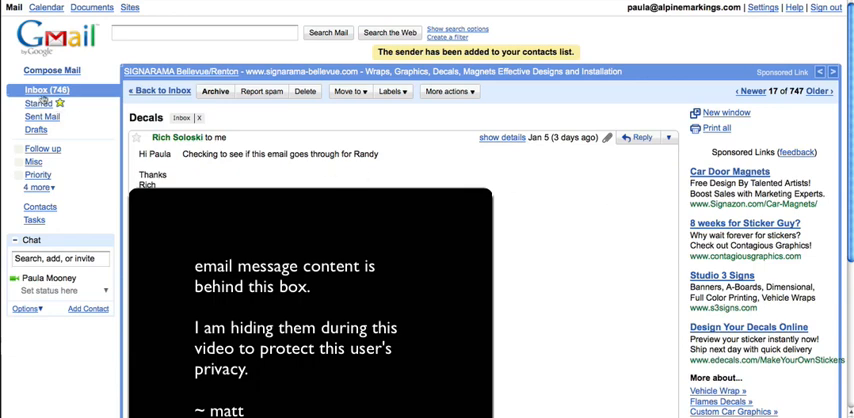
{"action": "left_click", "coordinate": [156, 92]}
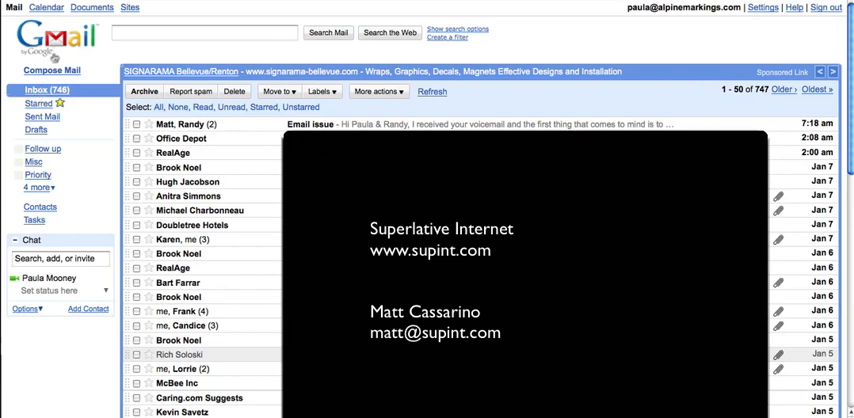
{"action": "mouse_move", "coordinate": [40, 50]}
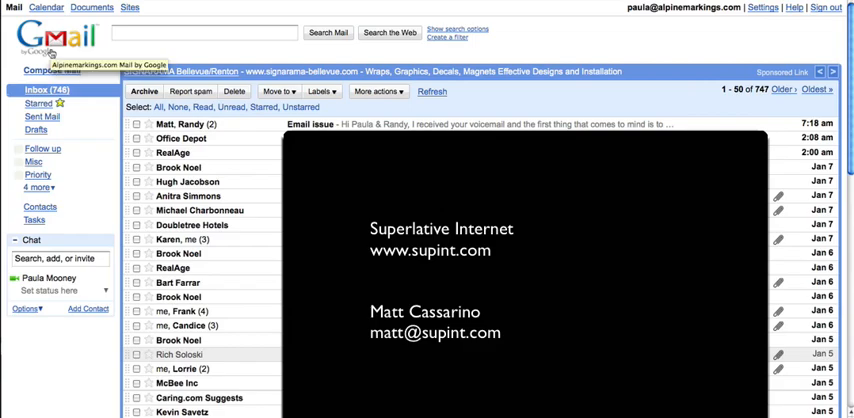